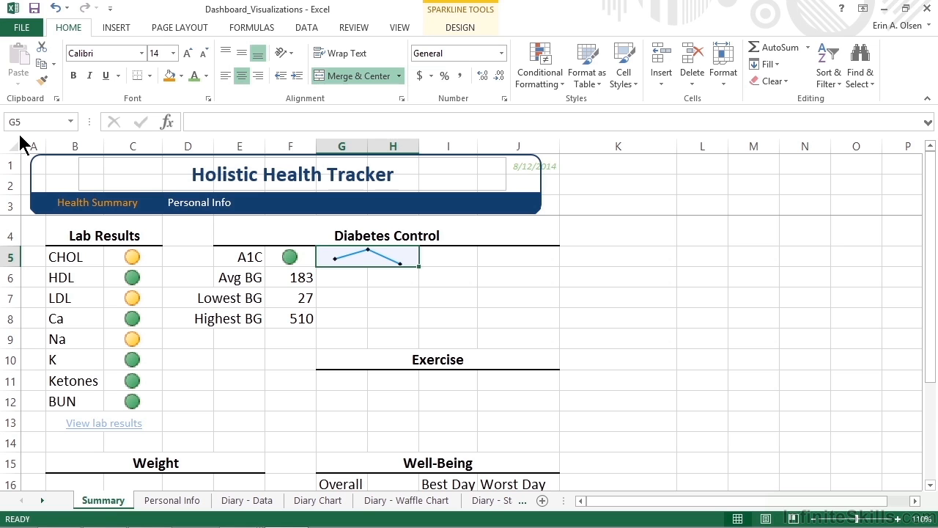
mouse_move(32, 146)
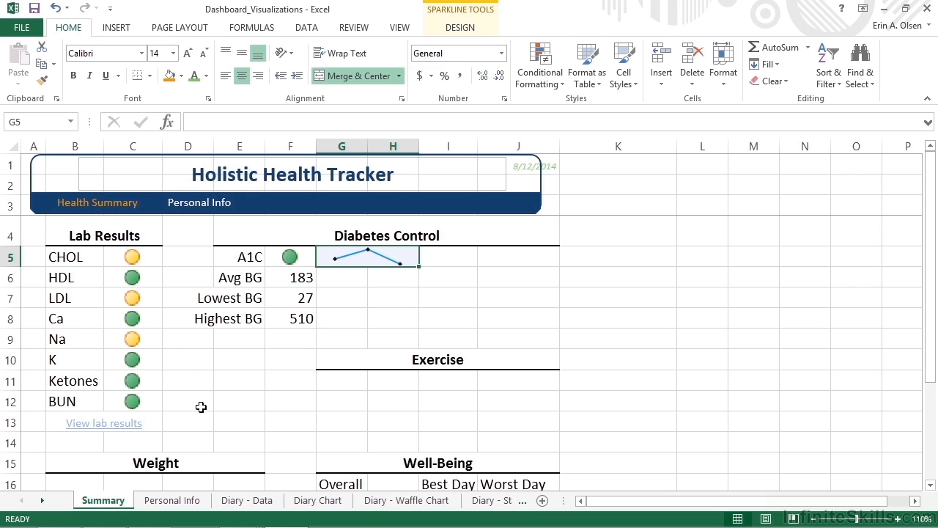
mouse_move(249, 456)
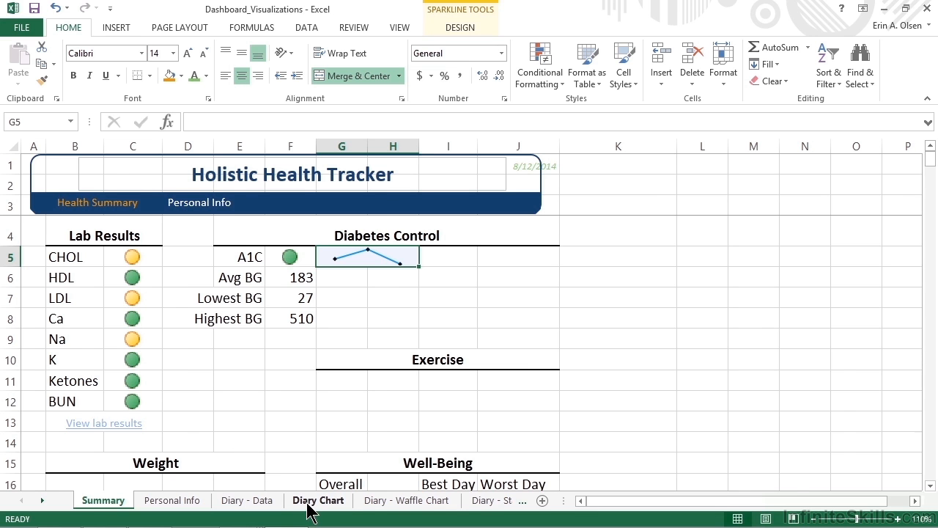
Switch to the Diary Chart sheet and select the Average Exercise by Week pivot table.
click(317, 500)
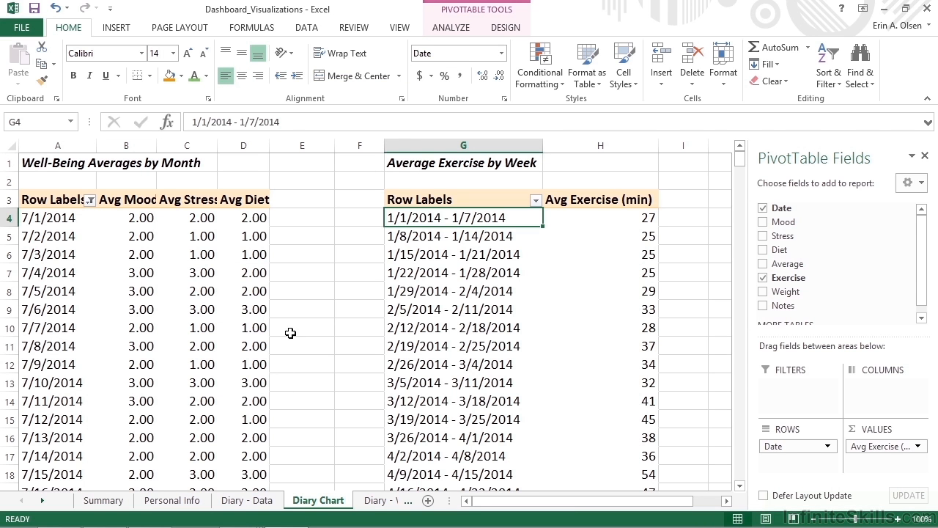
mouse_move(361, 271)
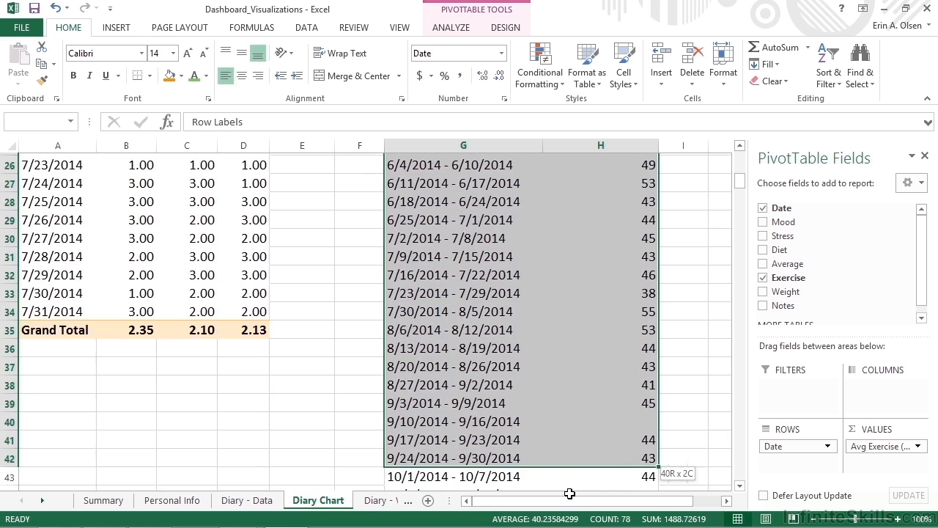
scroll(down, 3)
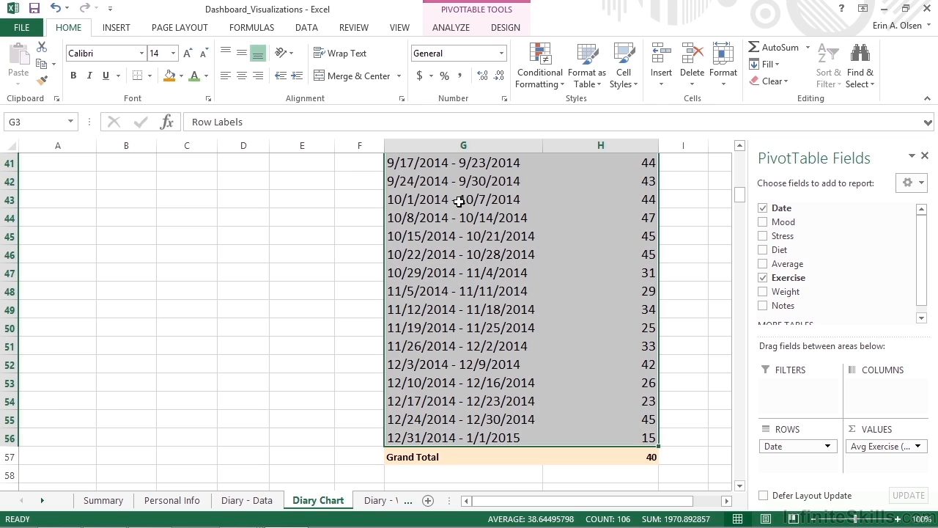
click(463, 145)
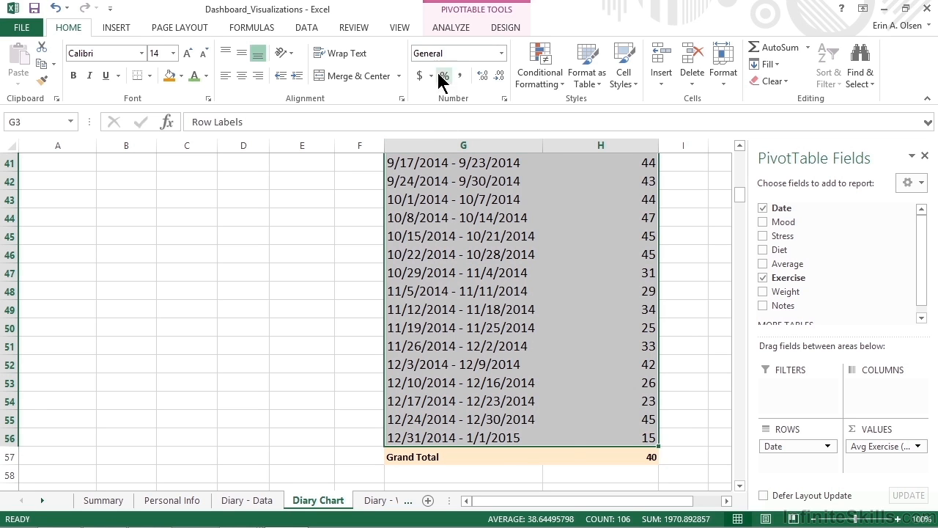
Show the PivotTable Analyze ribbon for the Exercise_AvgWkP pivot table.
click(450, 27)
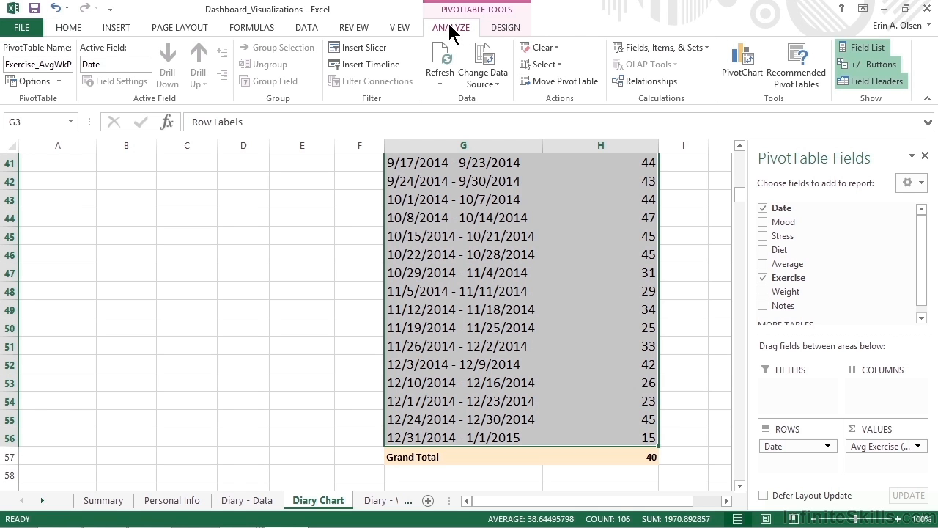
mouse_move(696, 101)
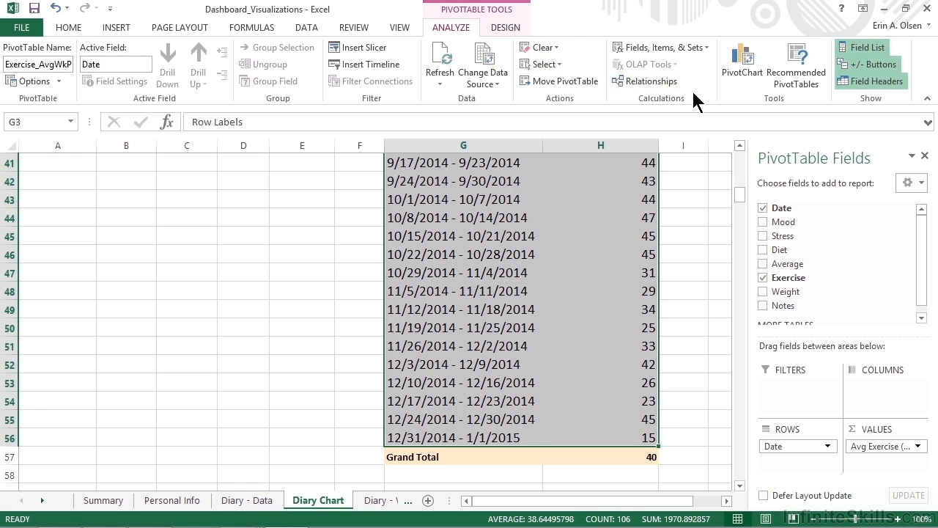
mouse_move(741, 62)
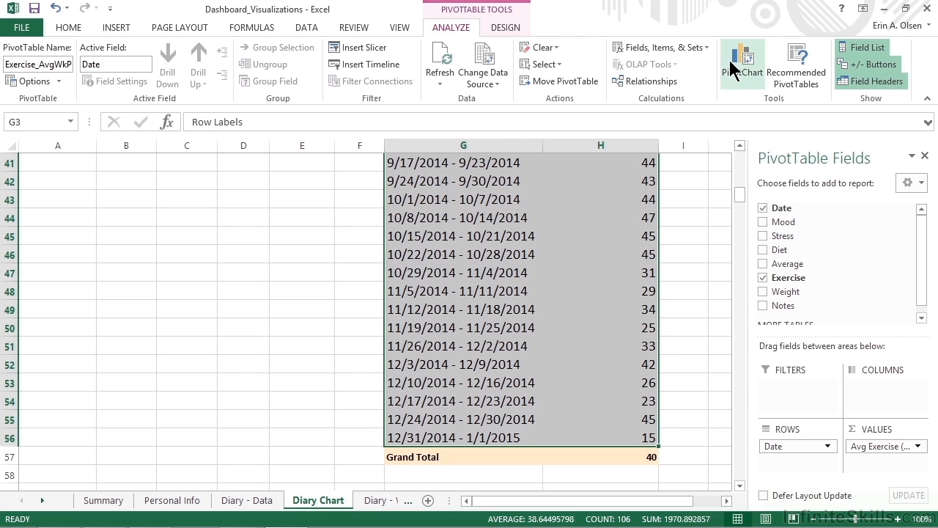
Insert a PivotChart and choose the plain Line chart type in the Insert Chart dialog.
click(741, 62)
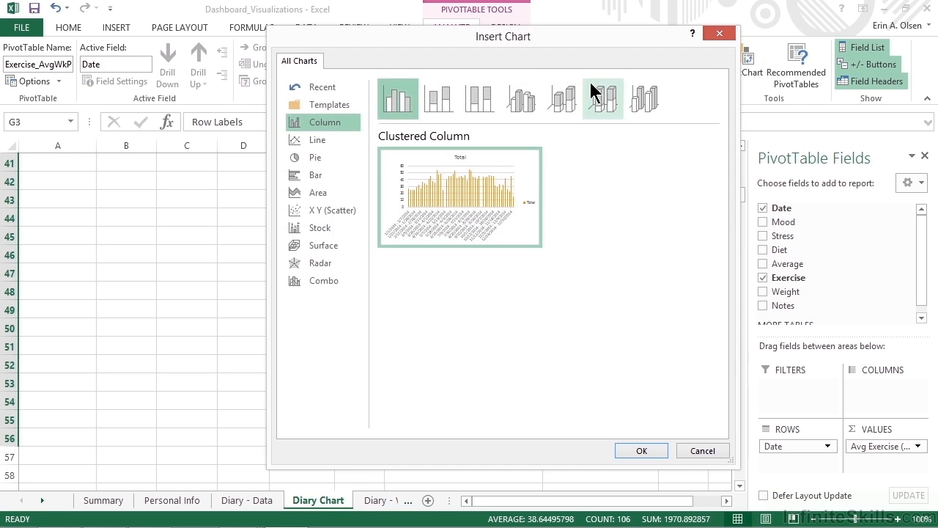
mouse_move(480, 97)
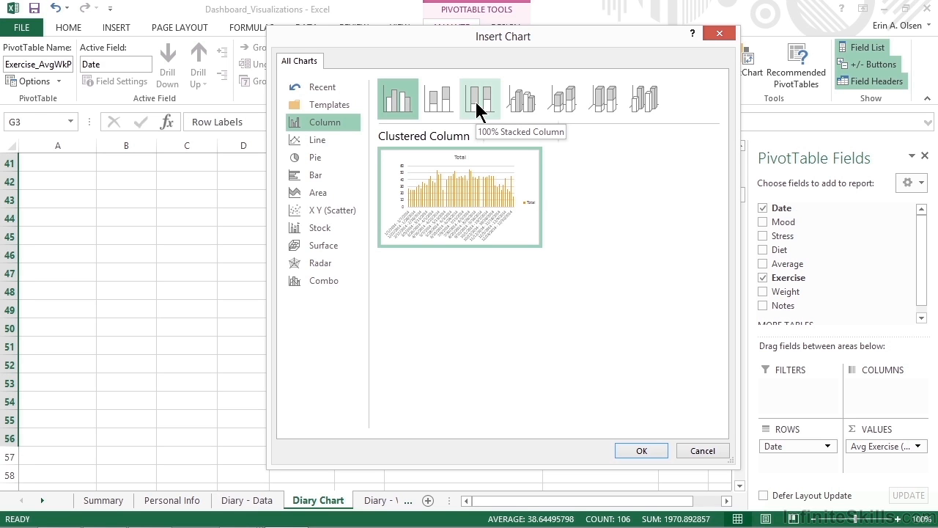
mouse_move(397, 99)
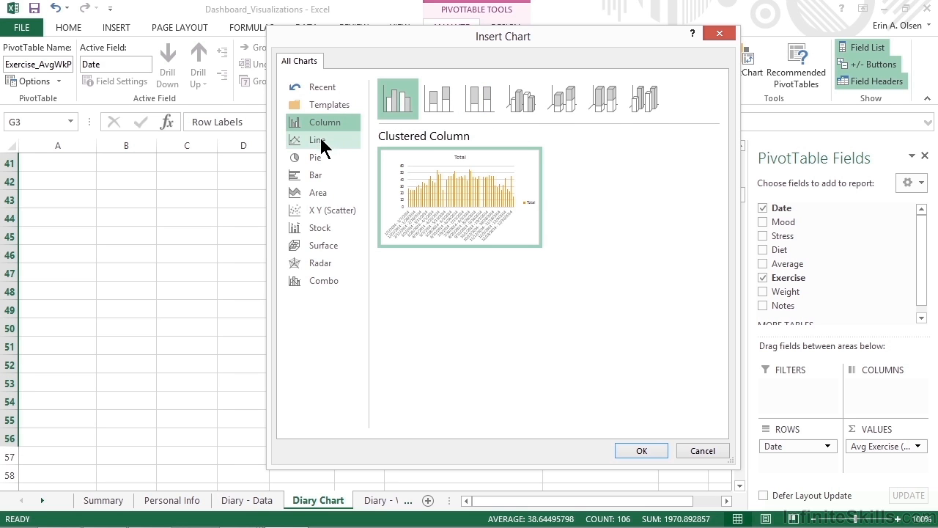
click(316, 140)
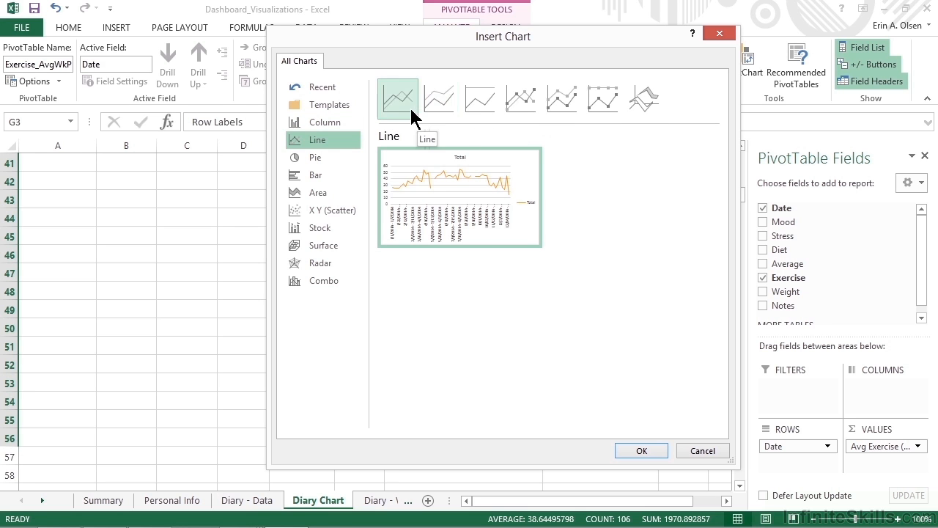
click(397, 98)
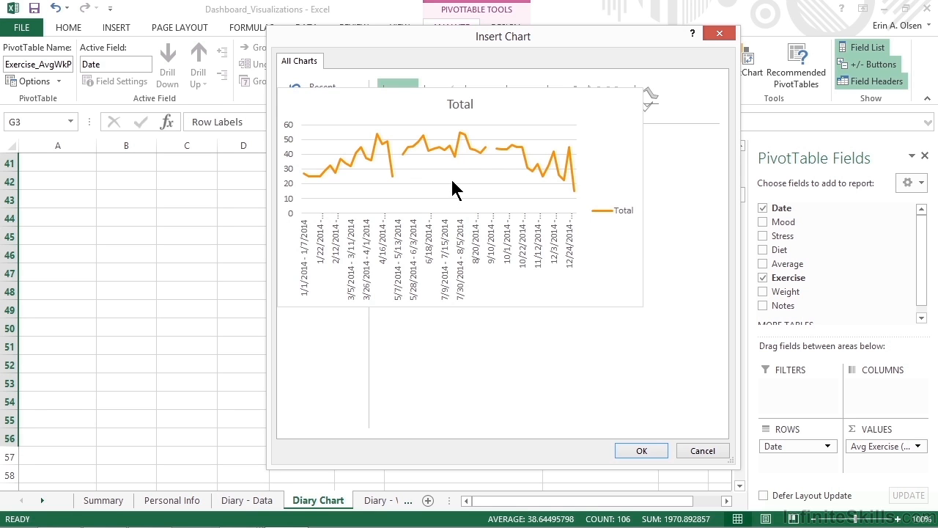
click(320, 139)
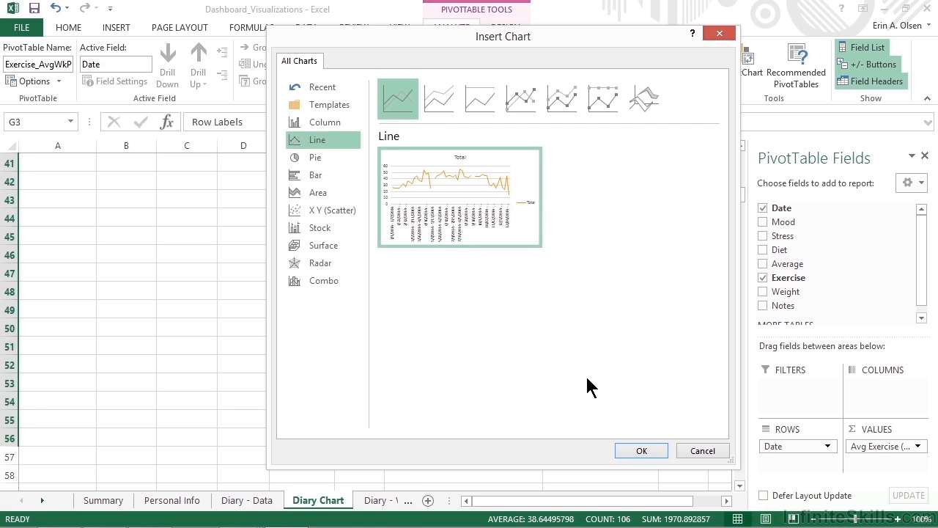
click(640, 450)
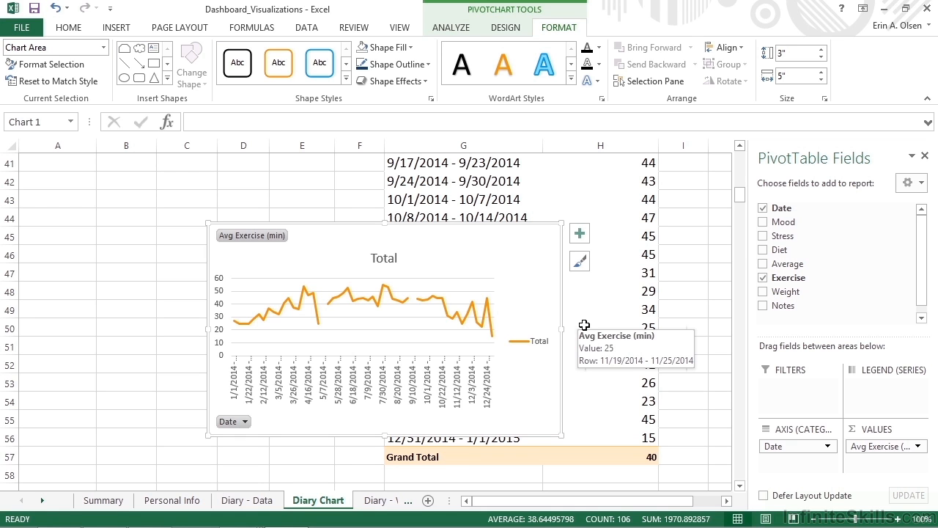
mouse_move(584, 324)
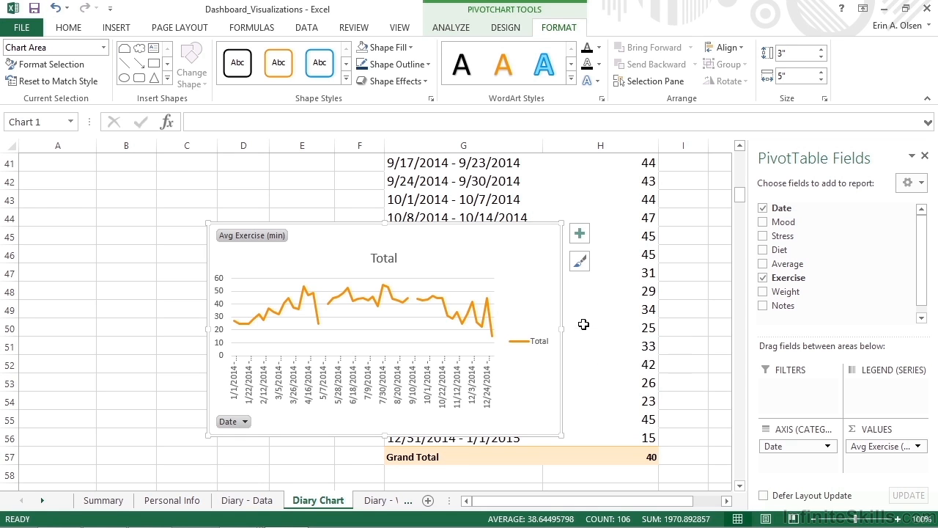
mouse_move(420, 301)
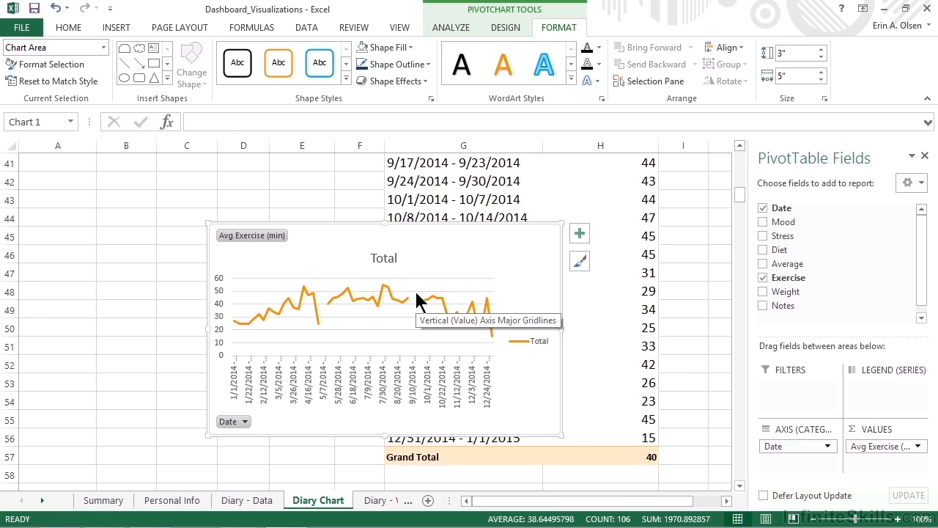
mouse_move(295, 256)
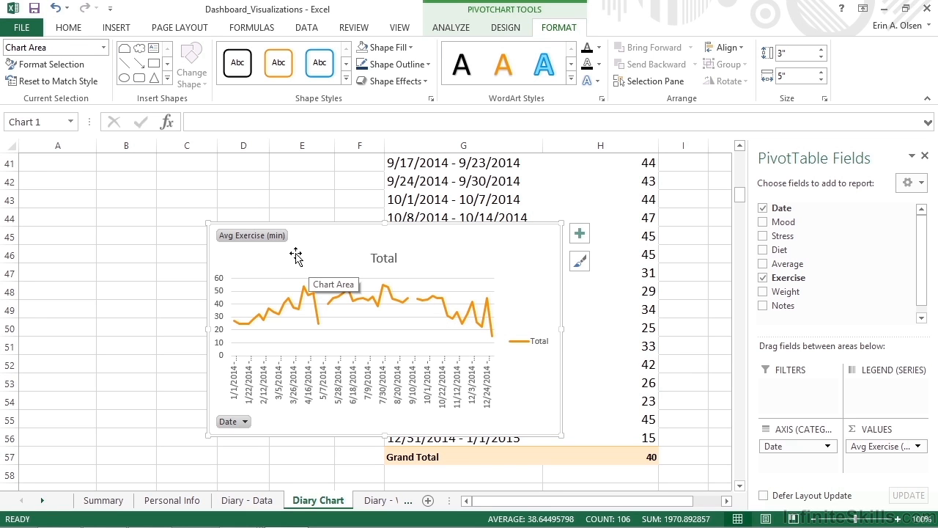
mouse_move(255, 249)
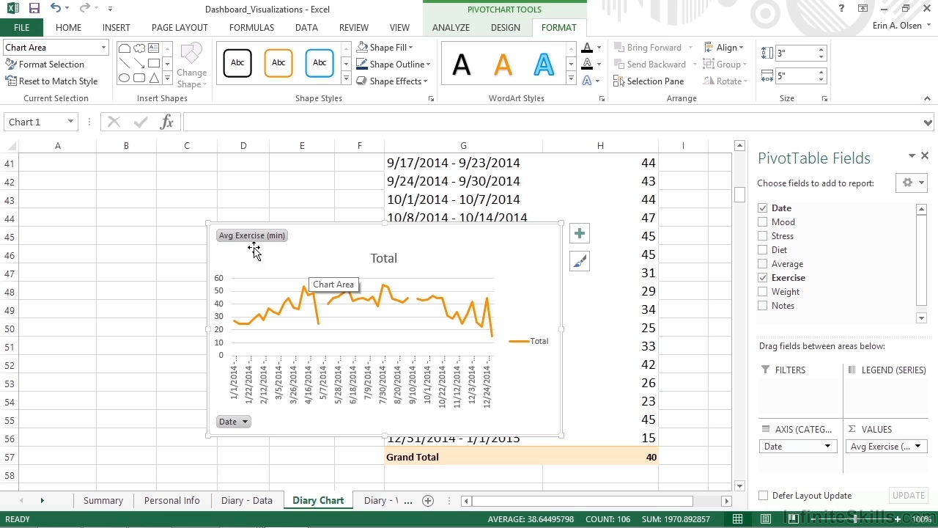
mouse_move(244, 407)
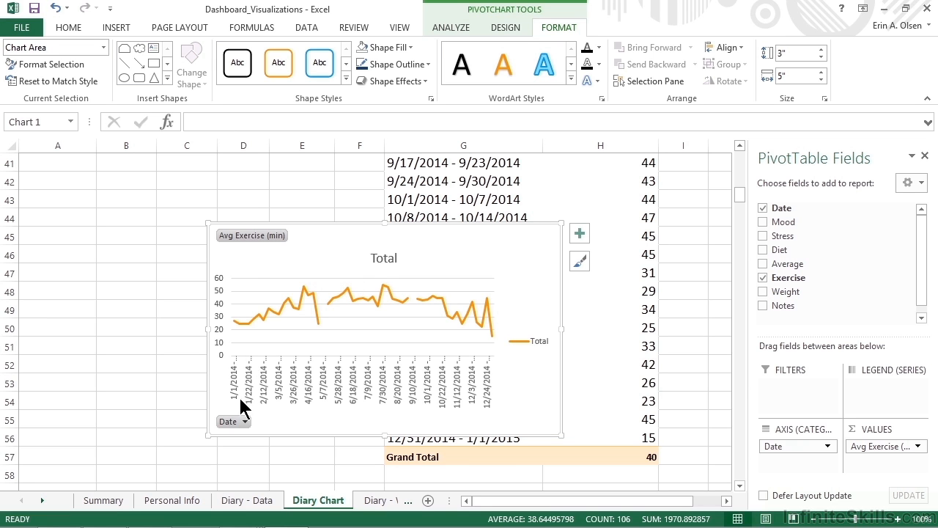
mouse_move(252, 433)
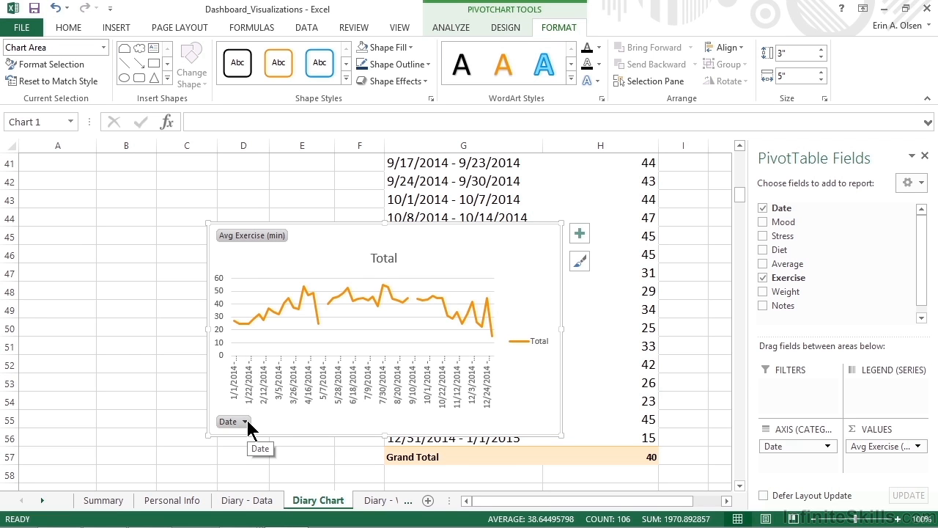
click(233, 421)
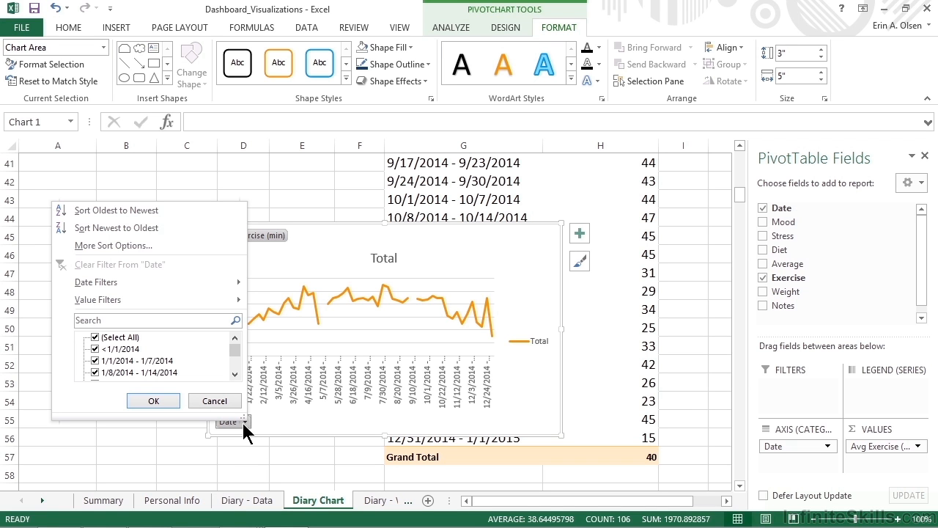
mouse_move(244, 431)
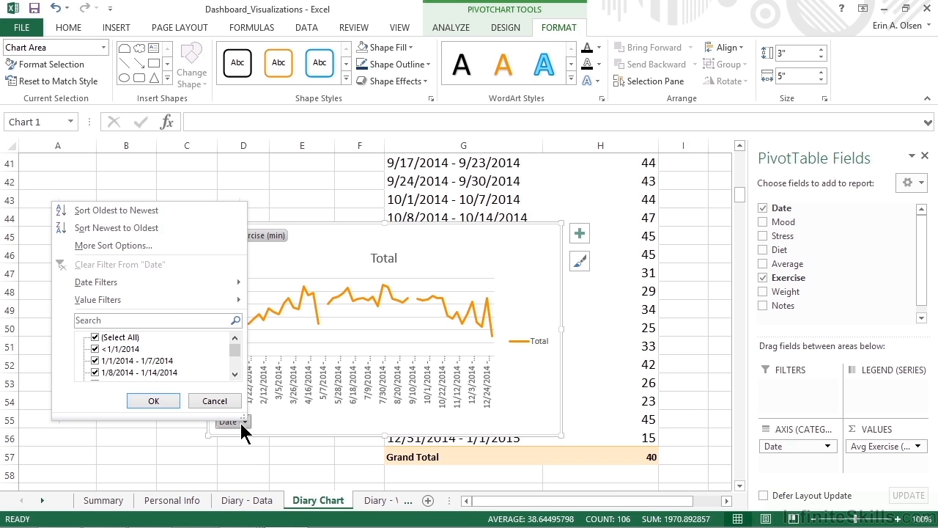
mouse_move(242, 435)
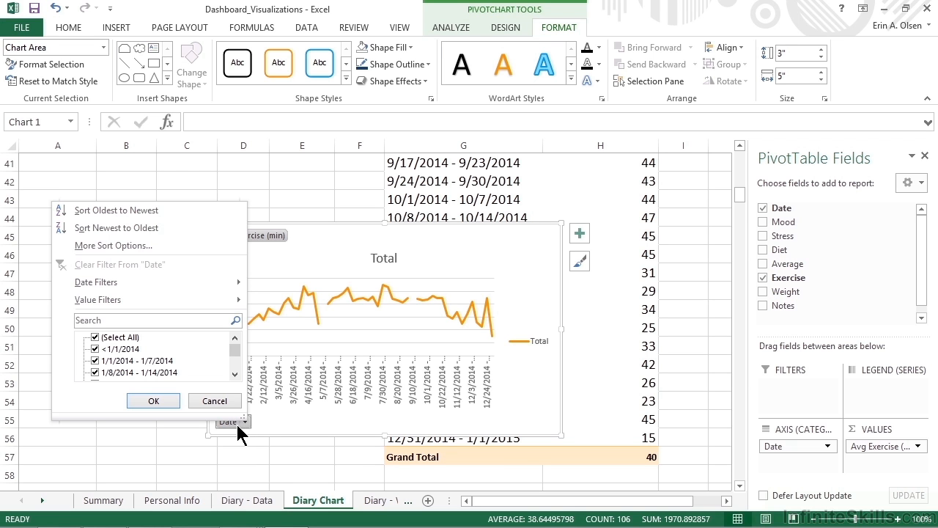
mouse_move(243, 432)
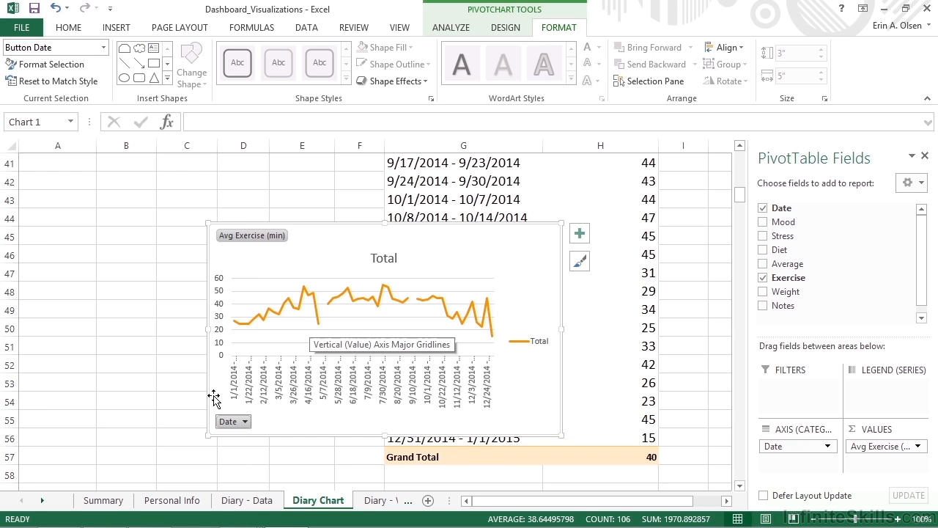
mouse_move(215, 398)
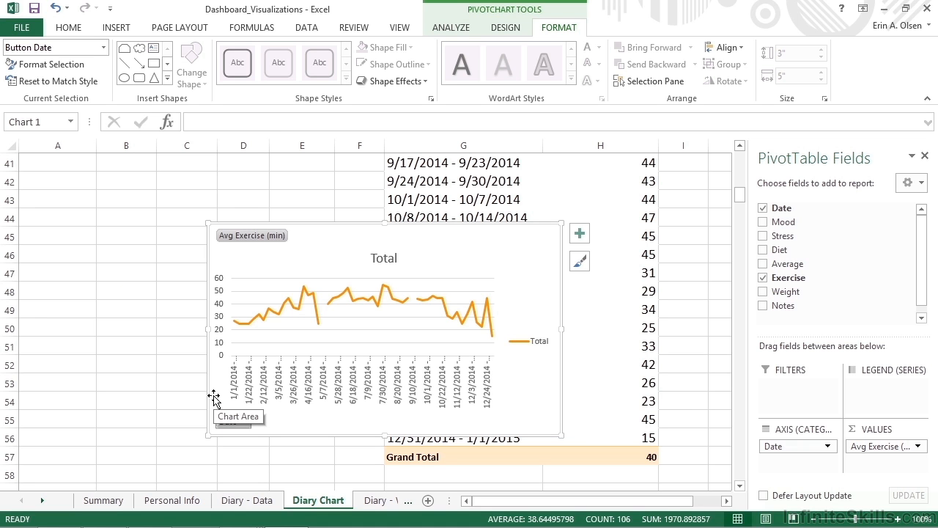
mouse_move(487, 275)
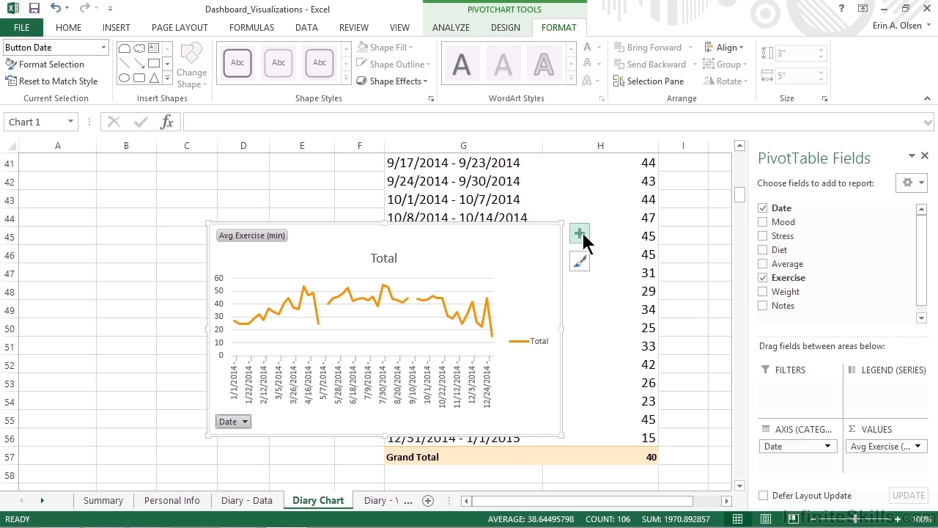
mouse_move(579, 233)
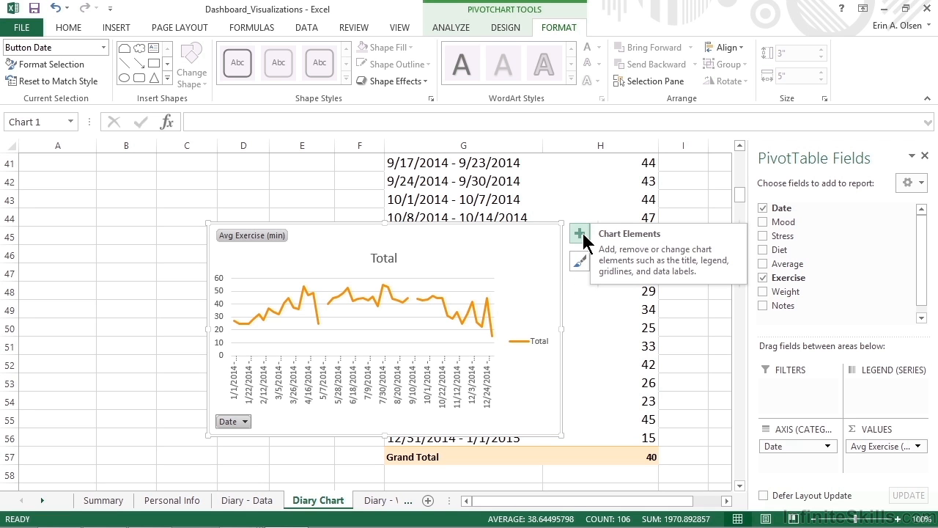
Turn off the Chart Title, Legend and Gridlines elements on the exercise pivot chart.
click(579, 233)
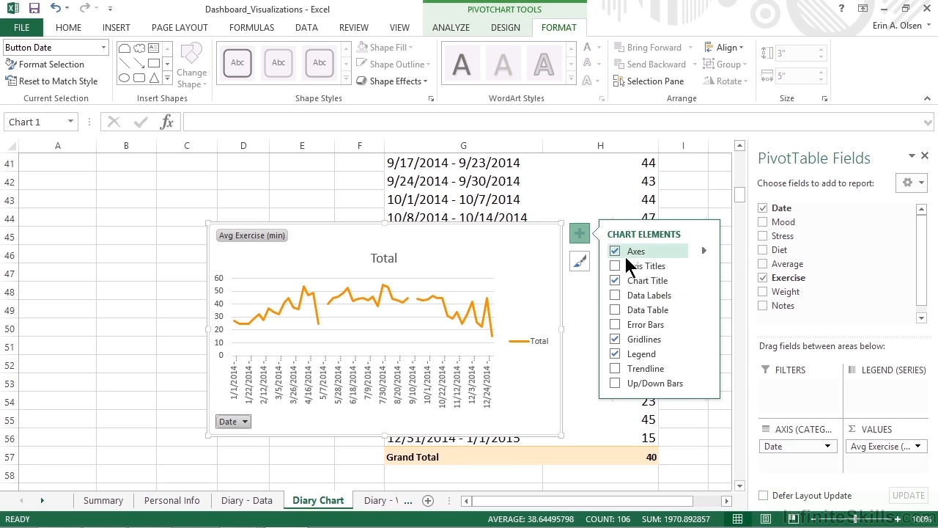
mouse_move(648, 280)
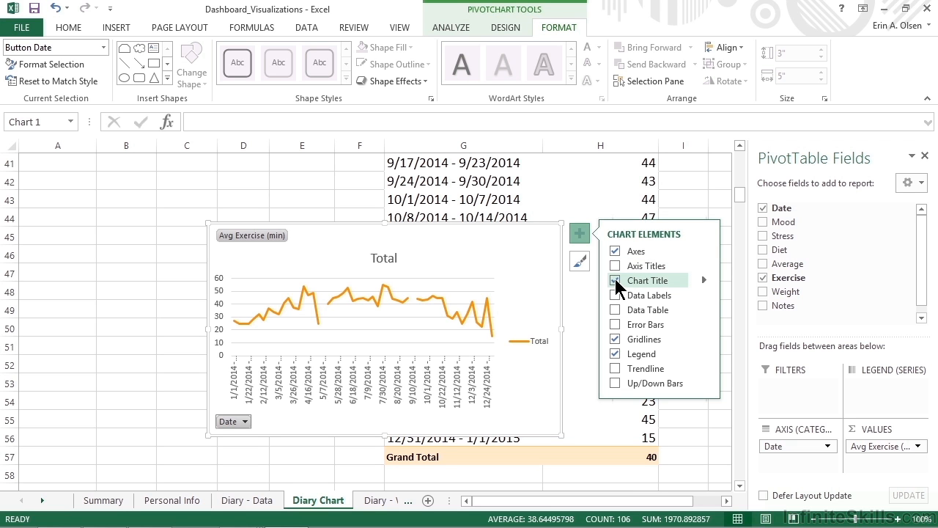
click(615, 295)
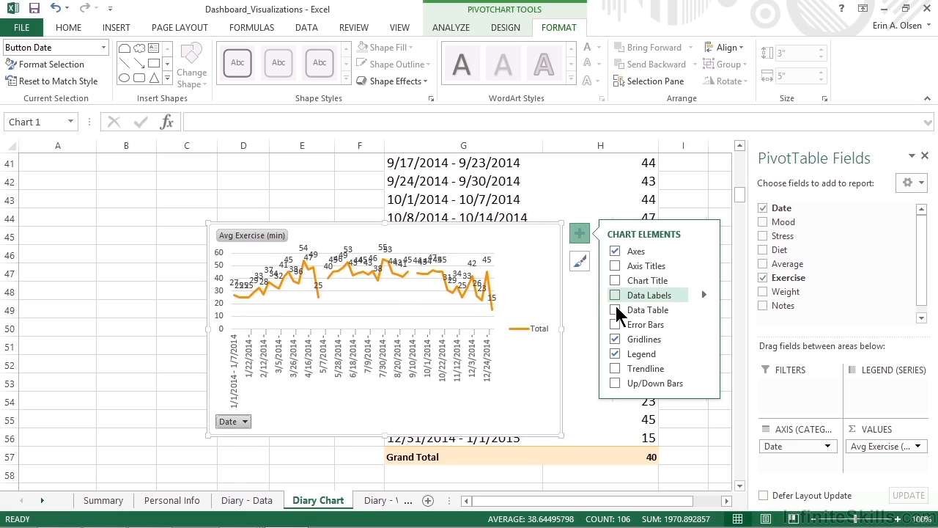
click(614, 295)
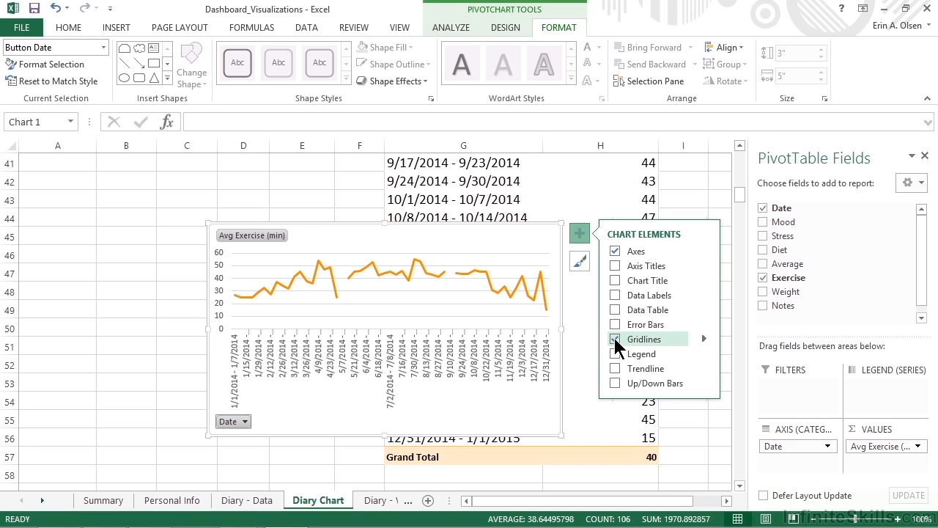
click(615, 338)
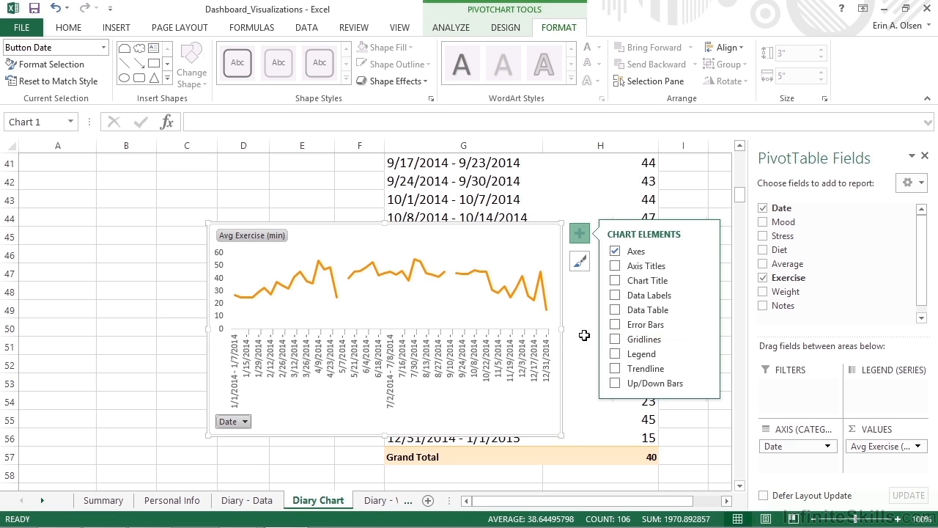
click(472, 320)
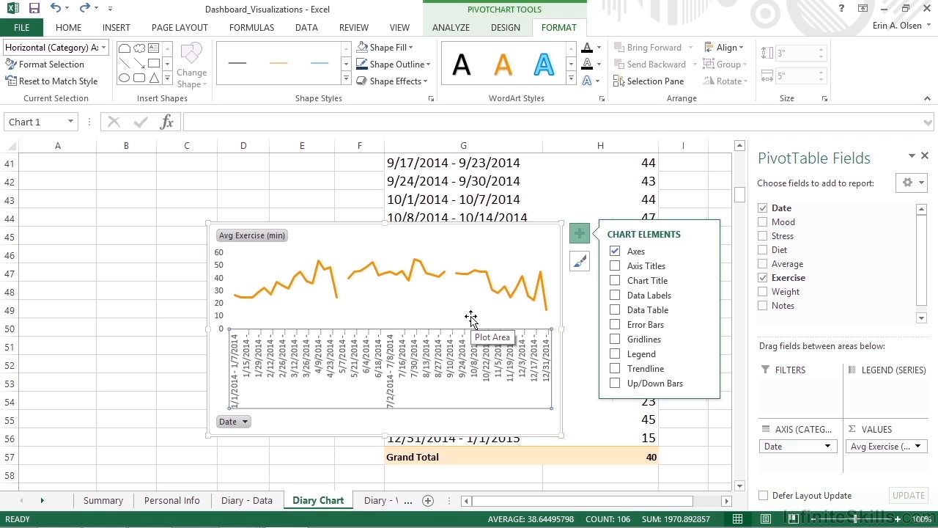
mouse_move(446, 330)
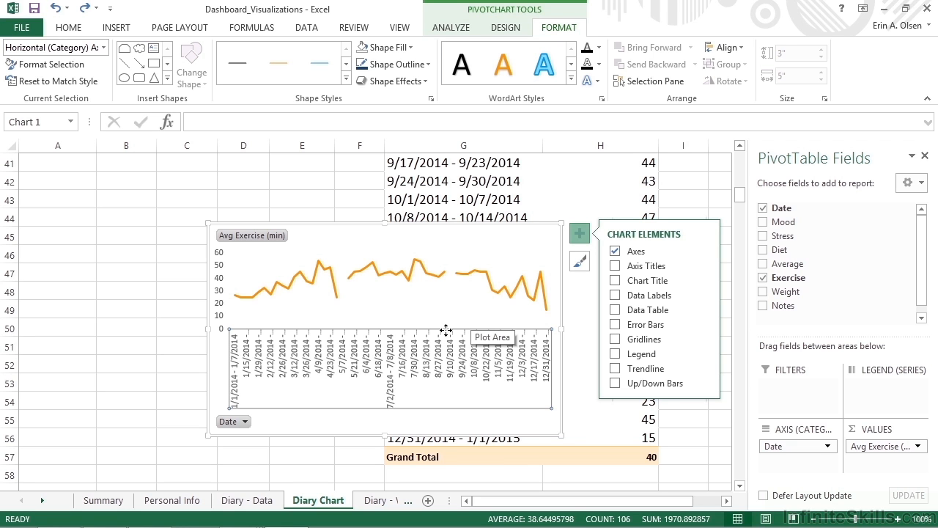
mouse_move(449, 352)
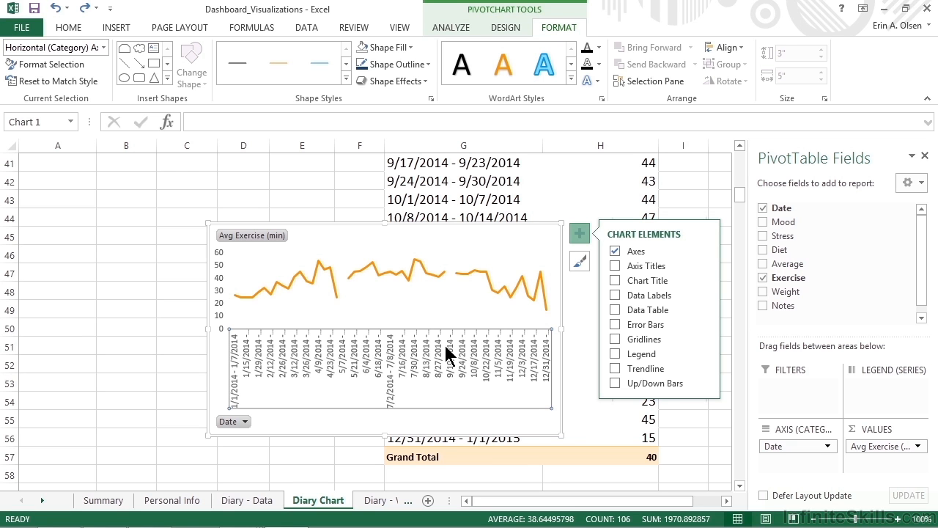
mouse_move(449, 354)
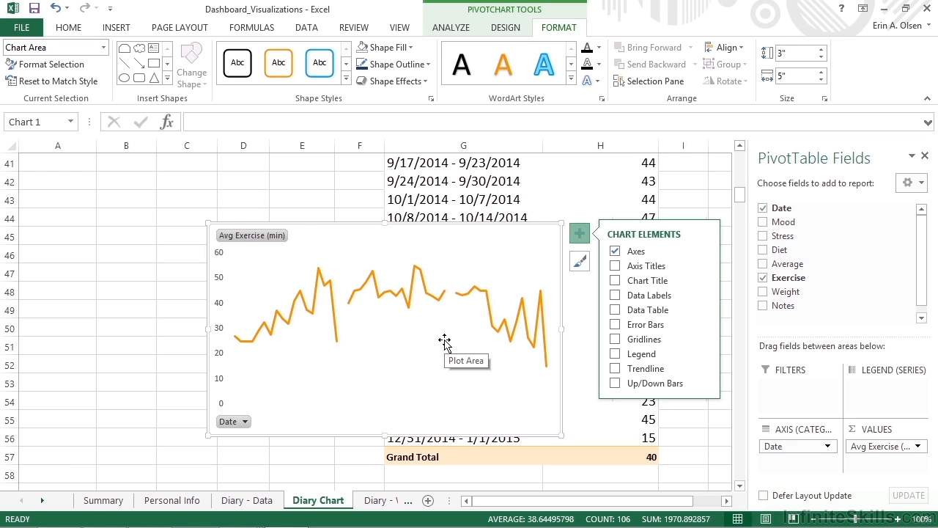
mouse_move(445, 345)
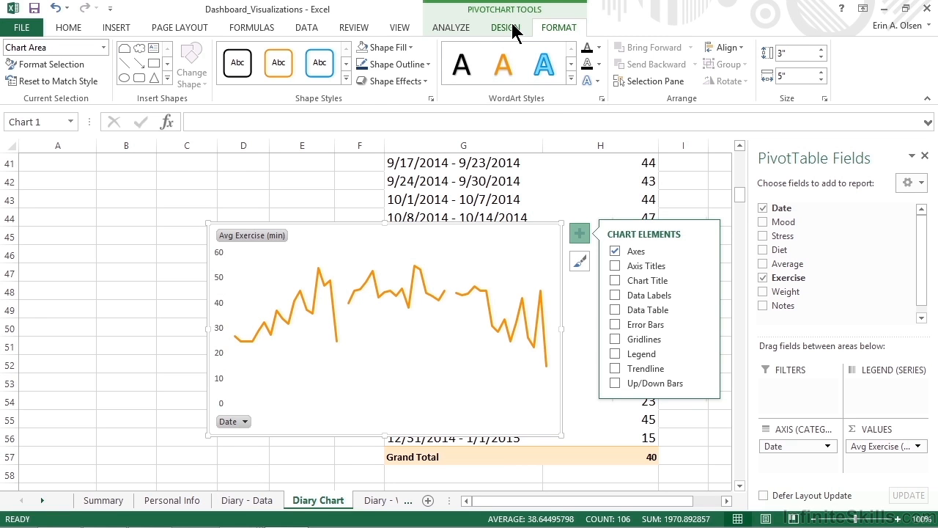
Move the pivot chart as an object onto the Summary sheet via Move Chart.
click(504, 27)
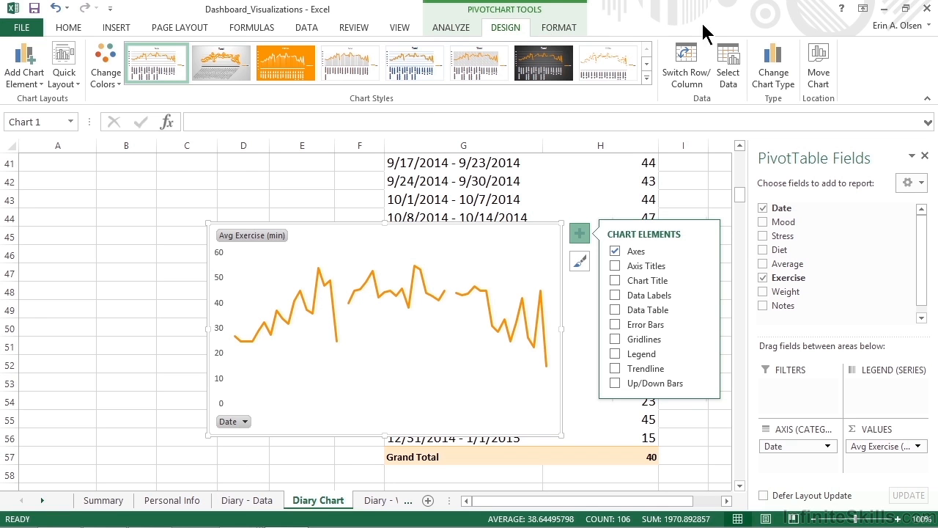
mouse_move(817, 64)
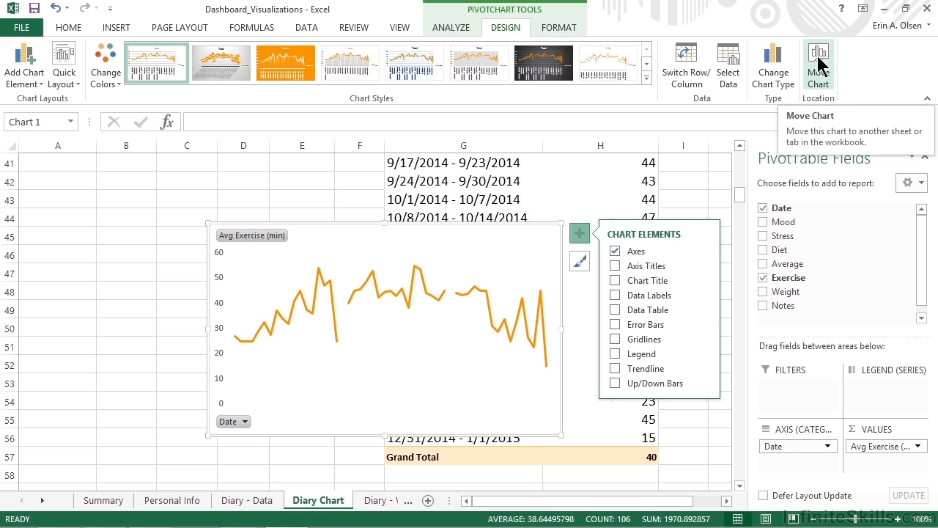
click(817, 62)
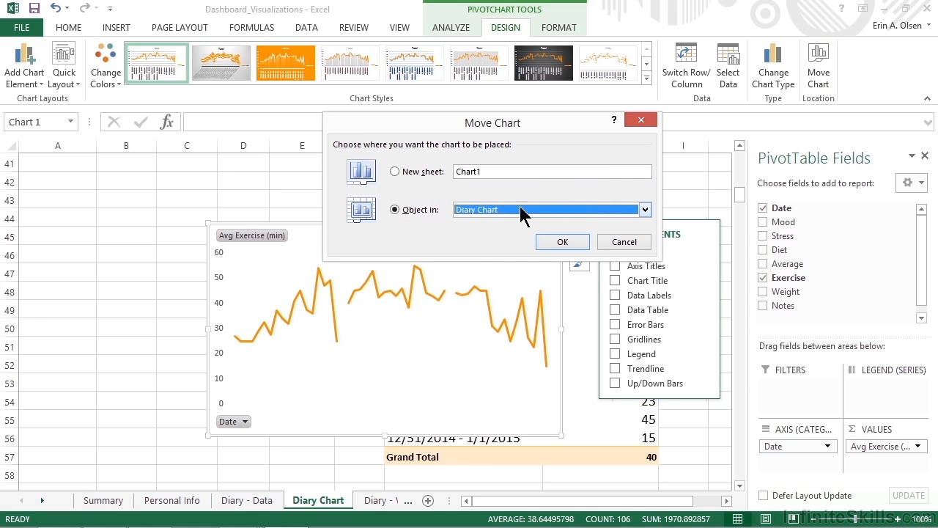
mouse_move(513, 220)
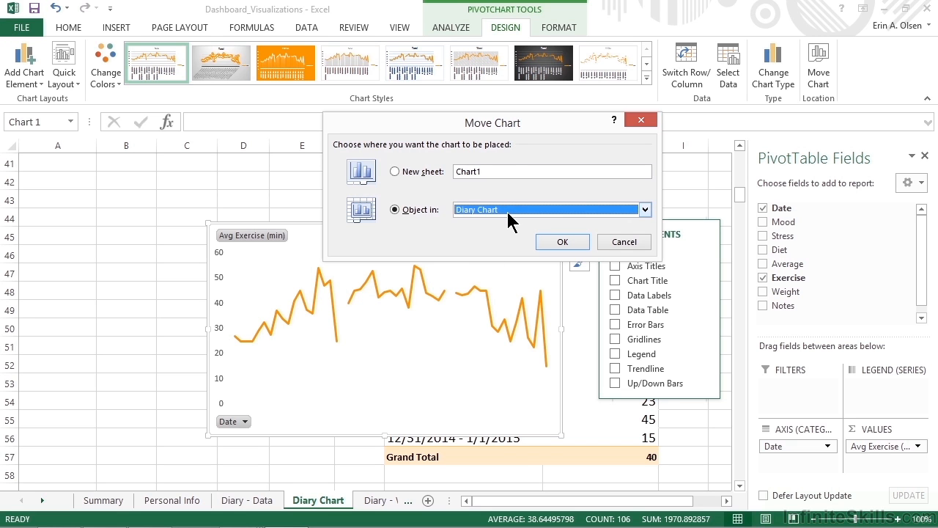
mouse_move(515, 221)
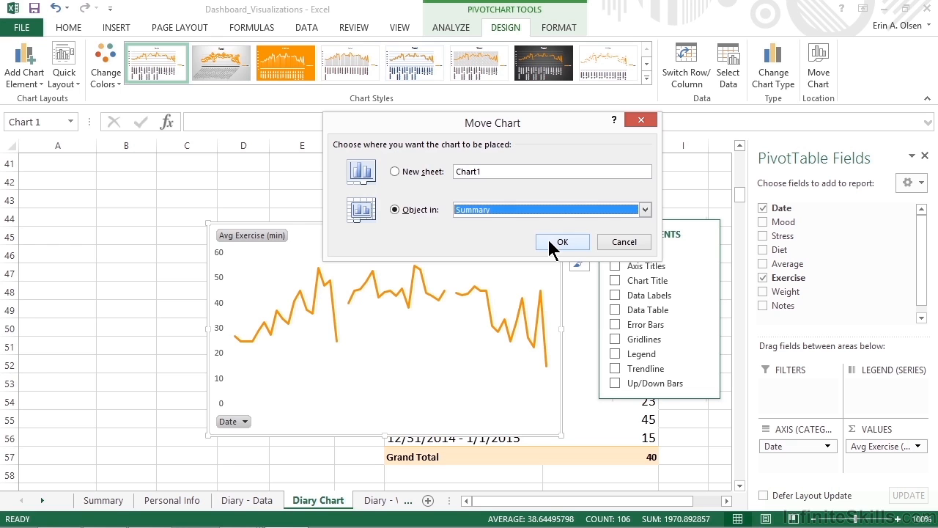
click(562, 242)
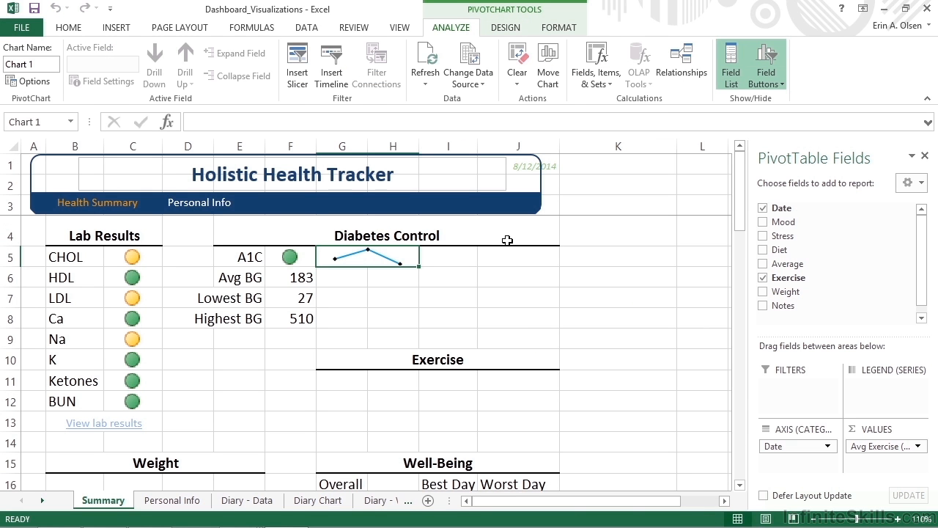
Drag the chart up near the dashboard sections and shrink it to a small strip.
scroll(down, 3)
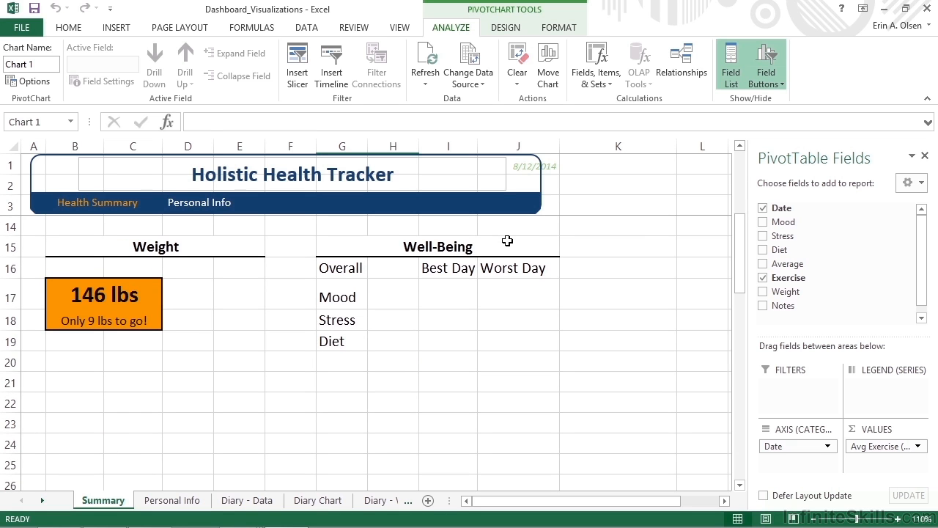
mouse_move(722, 404)
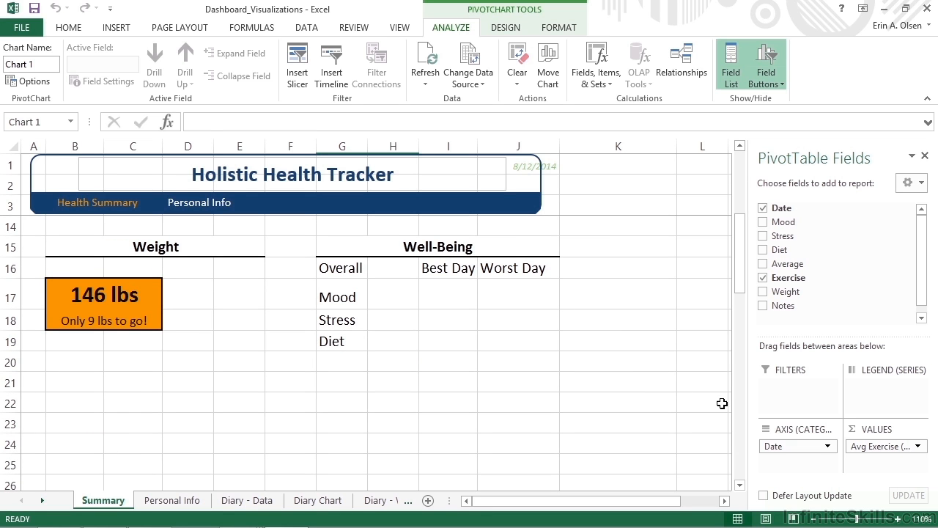
mouse_move(636, 394)
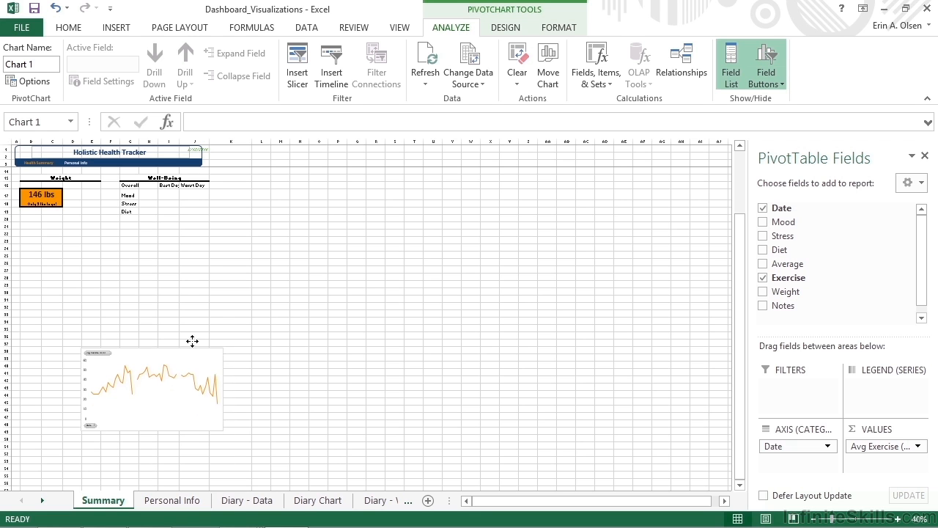
drag(193, 341, 187, 248)
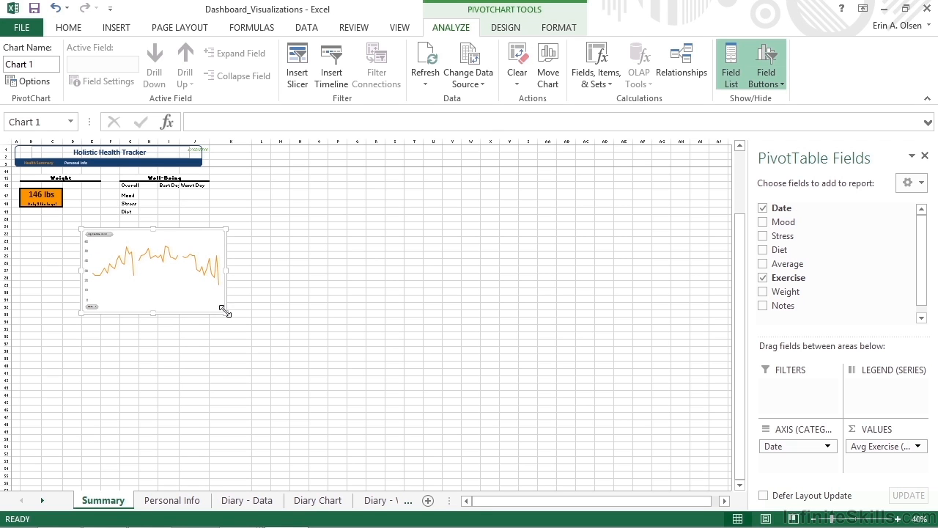
drag(227, 313, 147, 252)
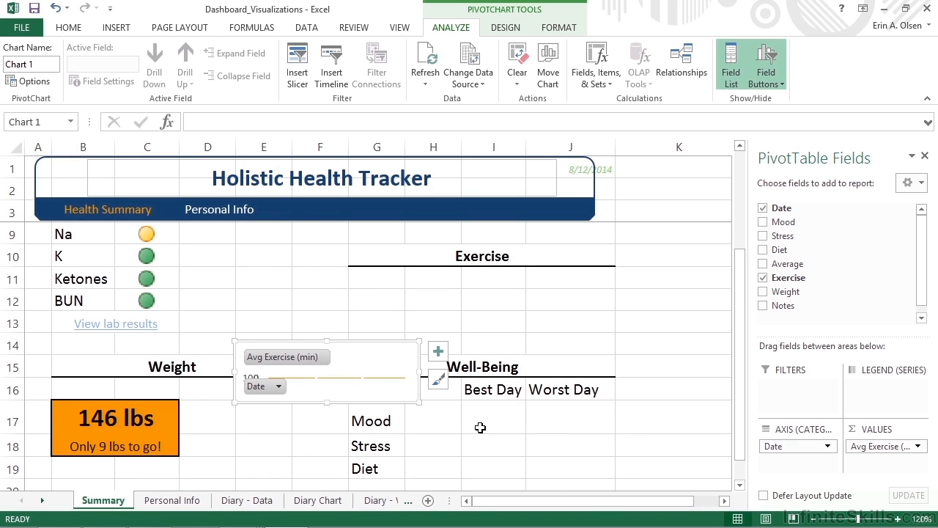
mouse_move(407, 366)
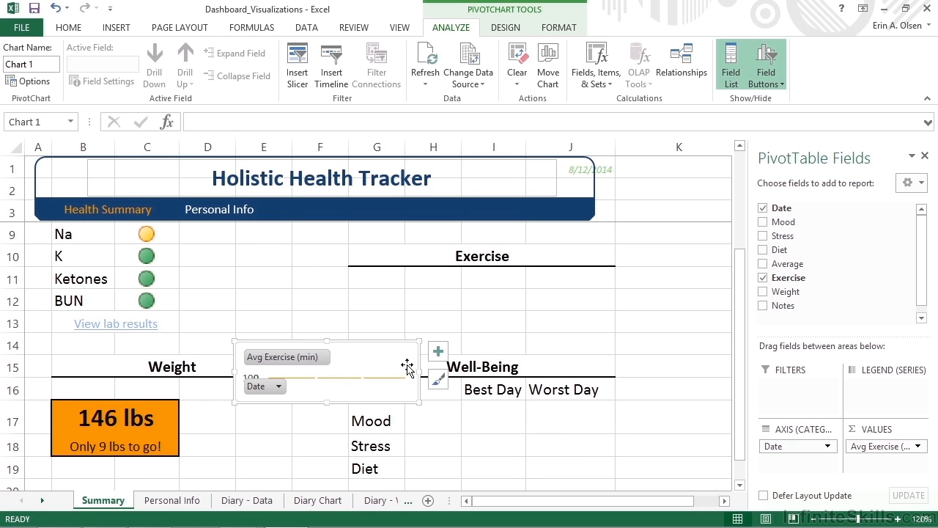
Place the small chart just below the Exercise heading on the Summary sheet.
drag(407, 366, 458, 321)
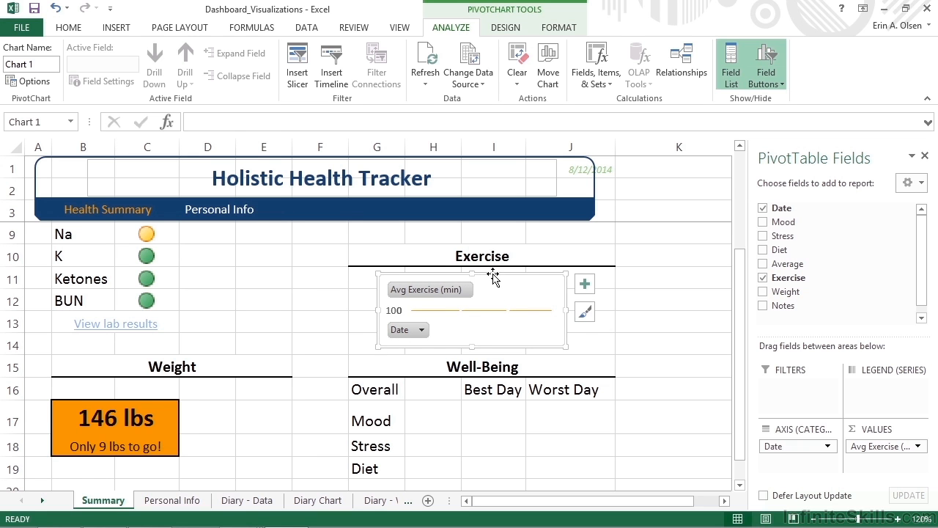
click(432, 309)
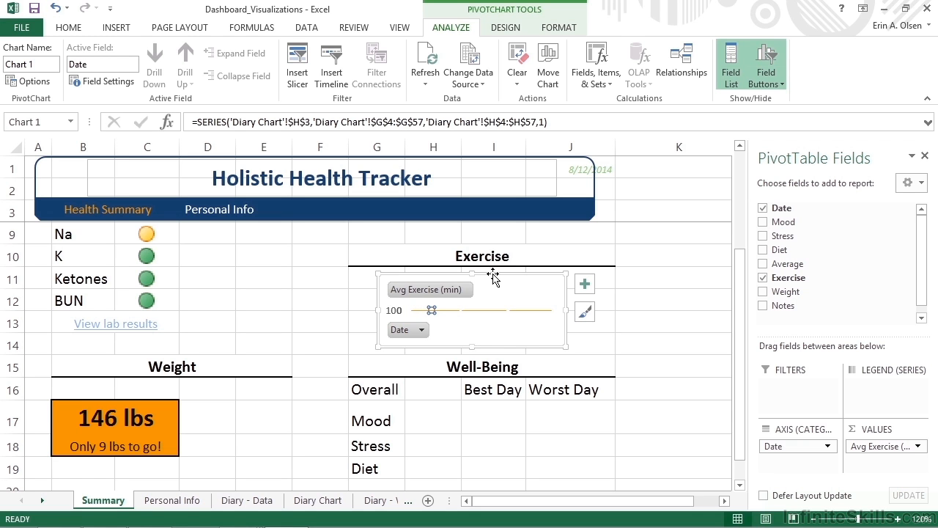
mouse_move(493, 277)
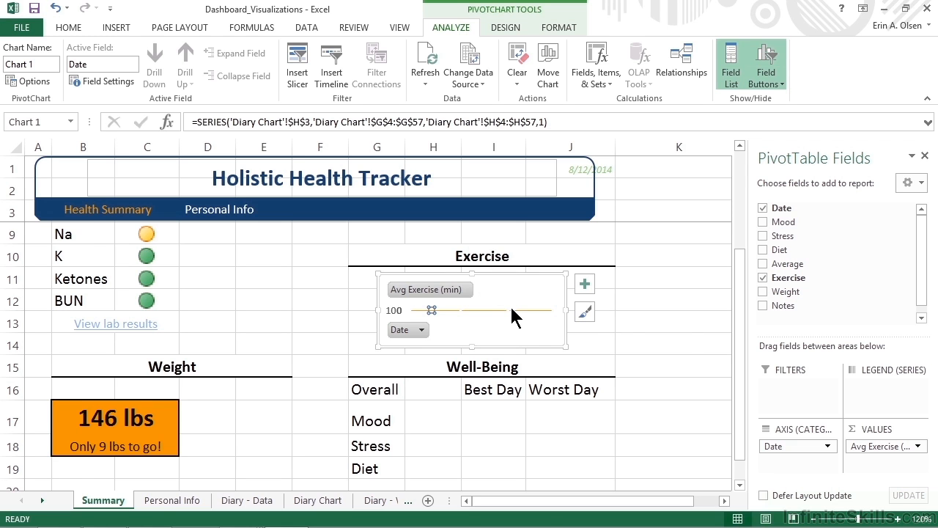
mouse_move(513, 316)
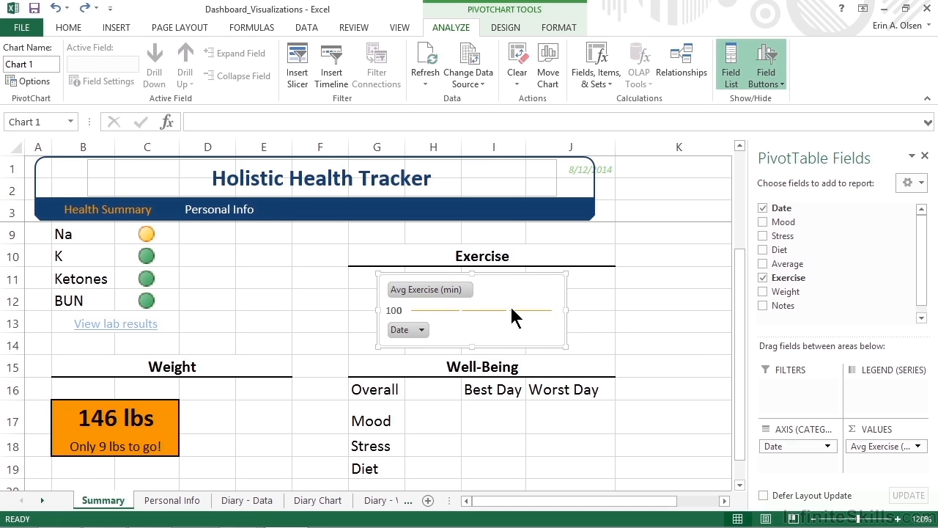
mouse_move(513, 315)
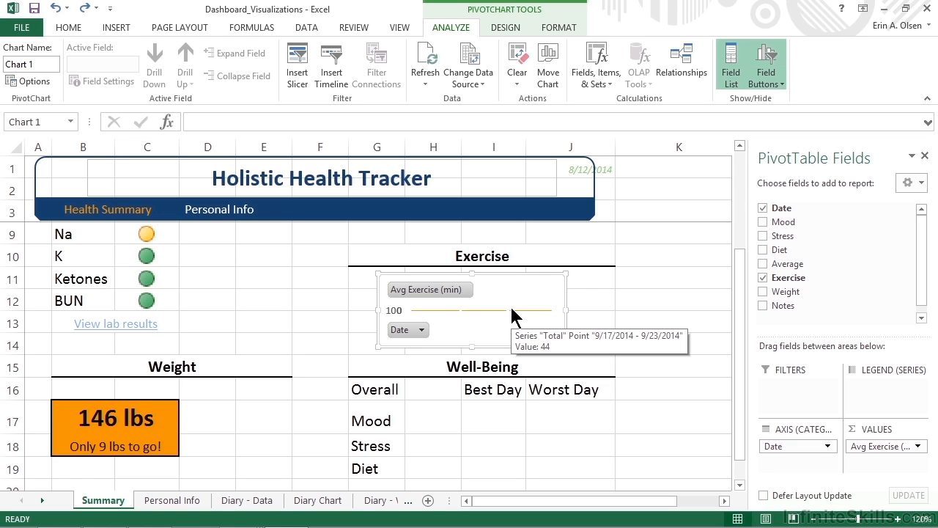
mouse_move(283, 318)
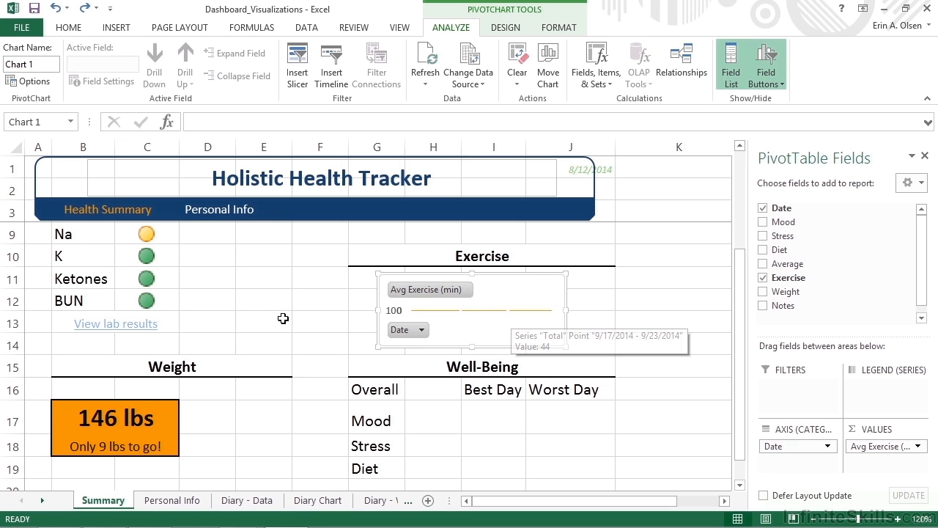
mouse_move(23, 352)
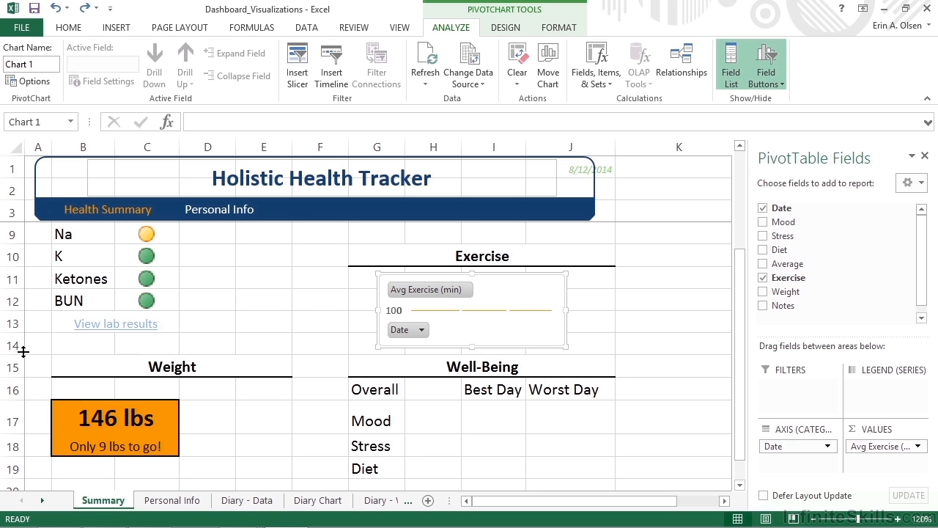
Insert rows 14–18 so the exercise chart grows taller and its weekly line shows.
drag(13, 345, 13, 390)
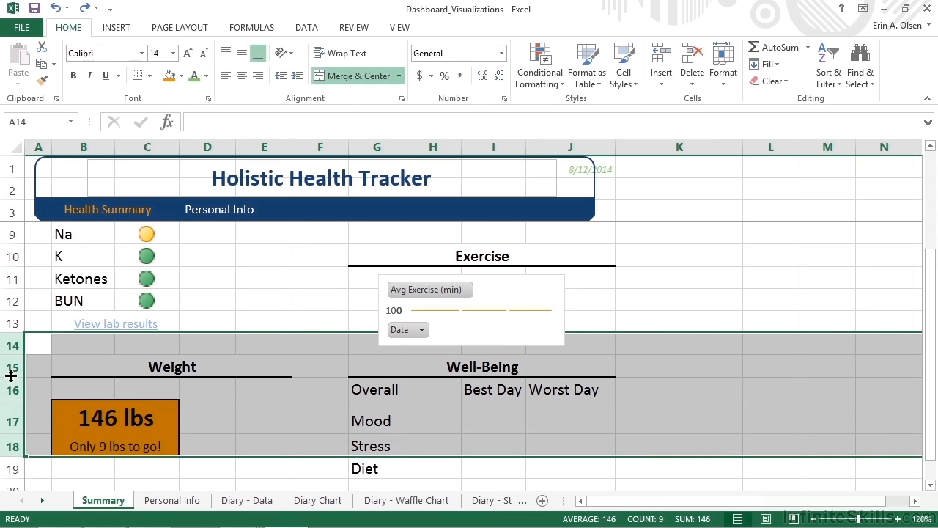
right_click(11, 345)
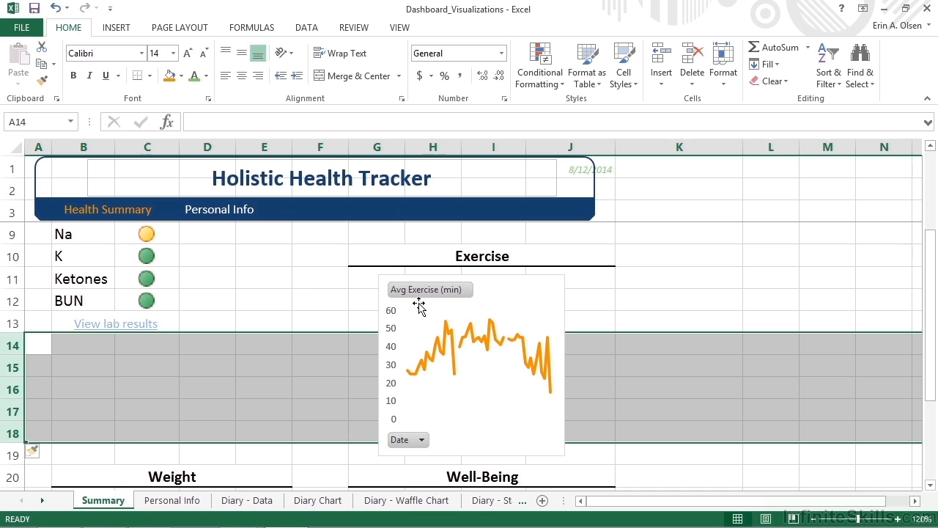
click(376, 321)
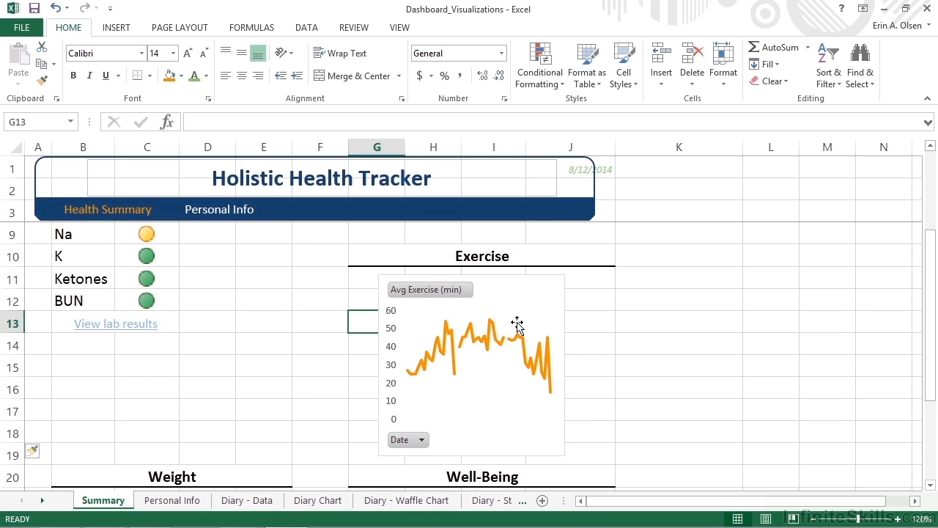
mouse_move(517, 324)
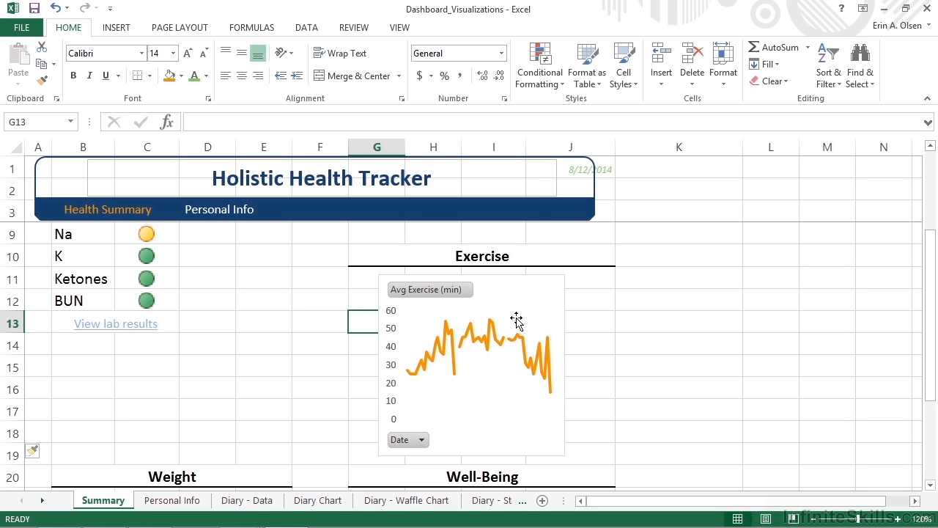
mouse_move(516, 322)
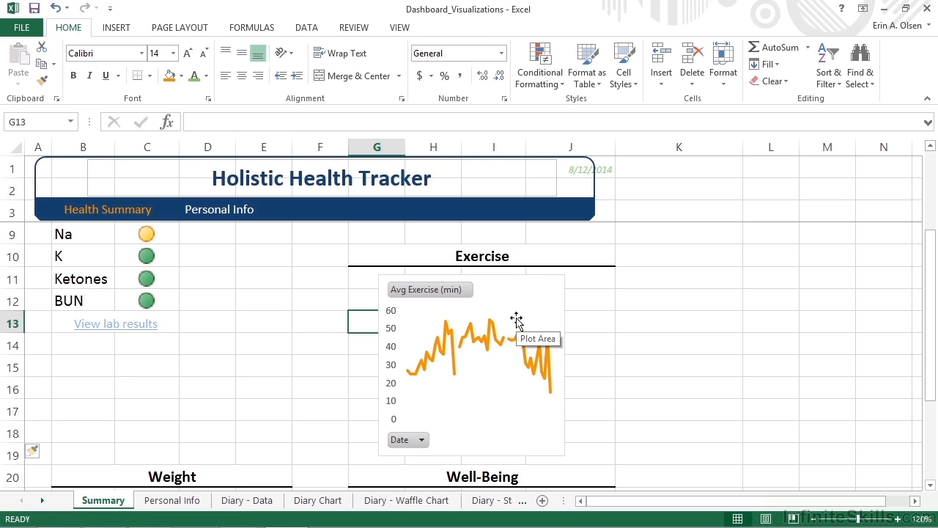
mouse_move(517, 322)
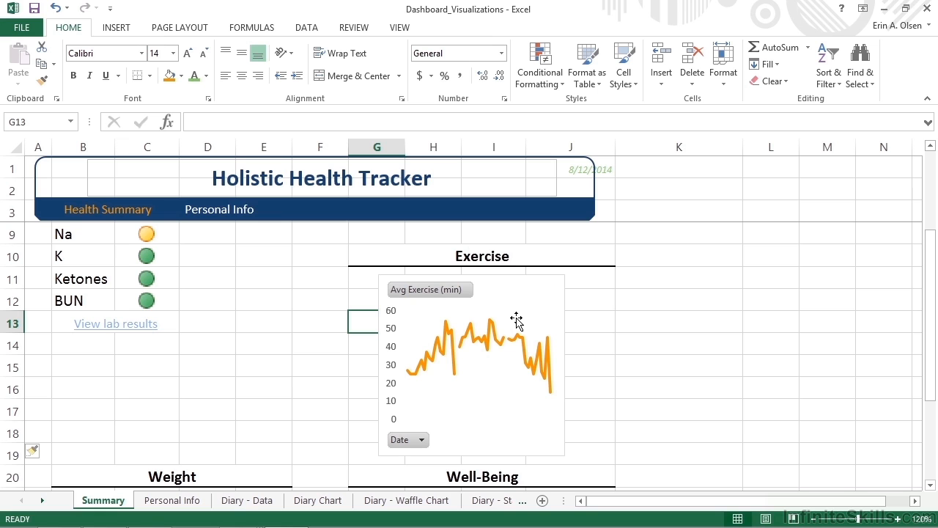